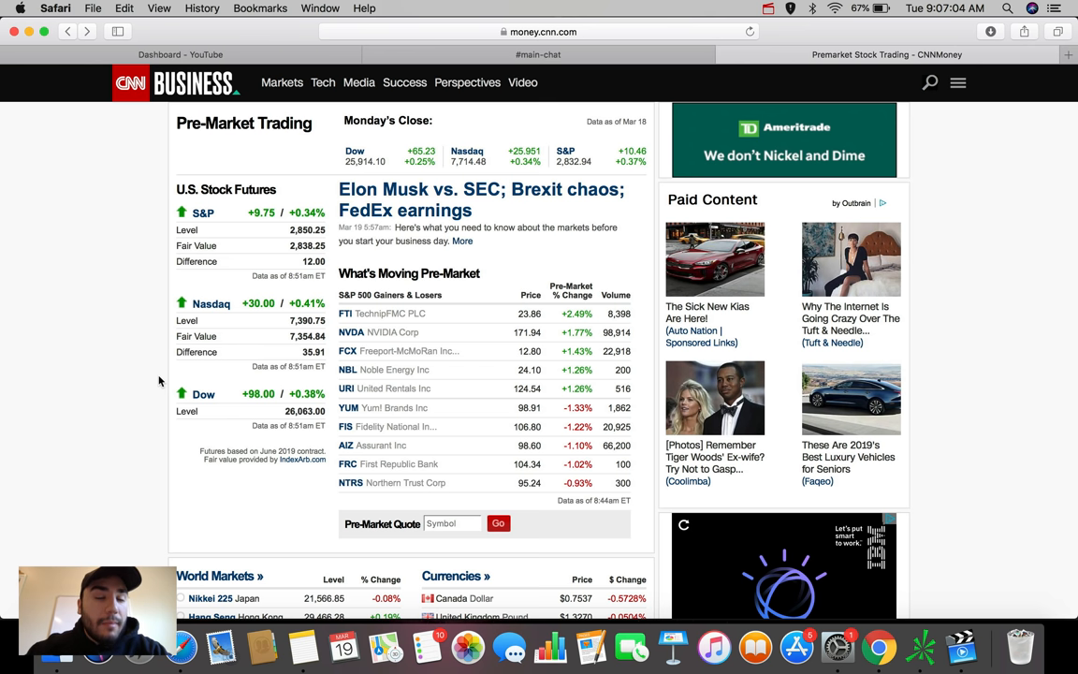
{"action": "mouse_move", "coordinate": [801, 621]}
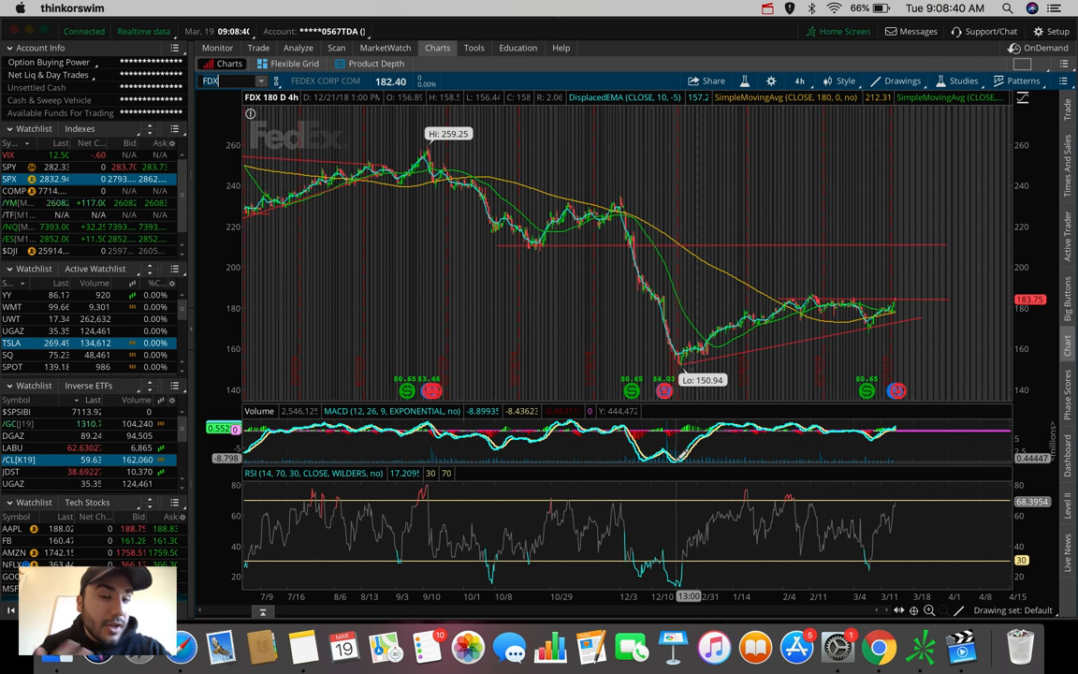
{"action": "mouse_move", "coordinate": [865, 336]}
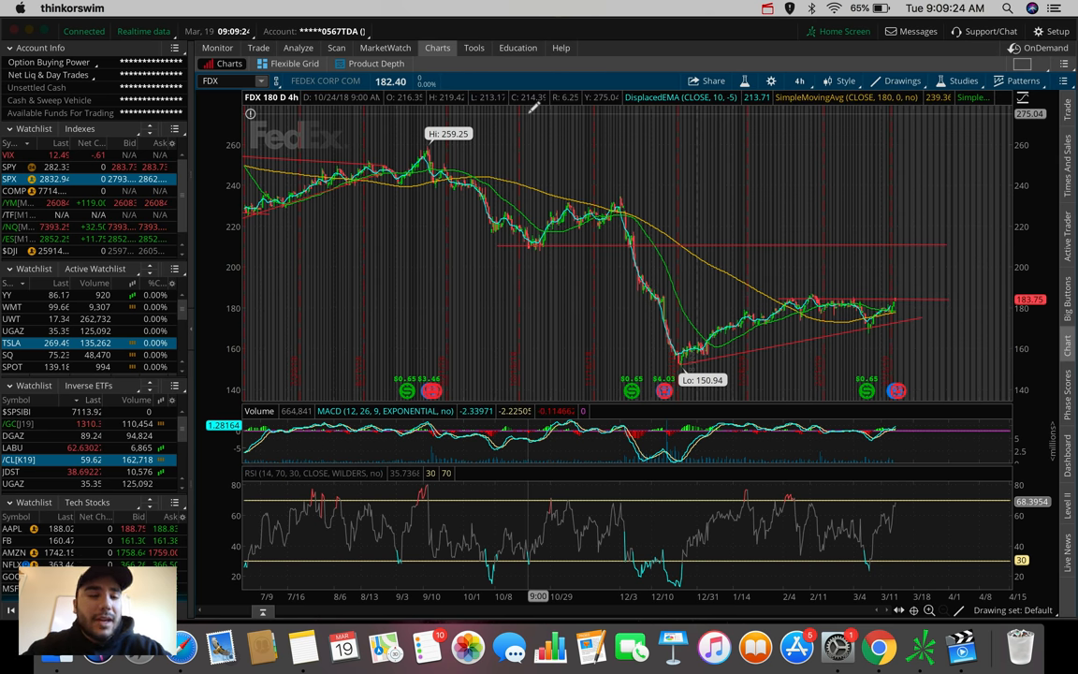
{"action": "mouse_move", "coordinate": [532, 107]}
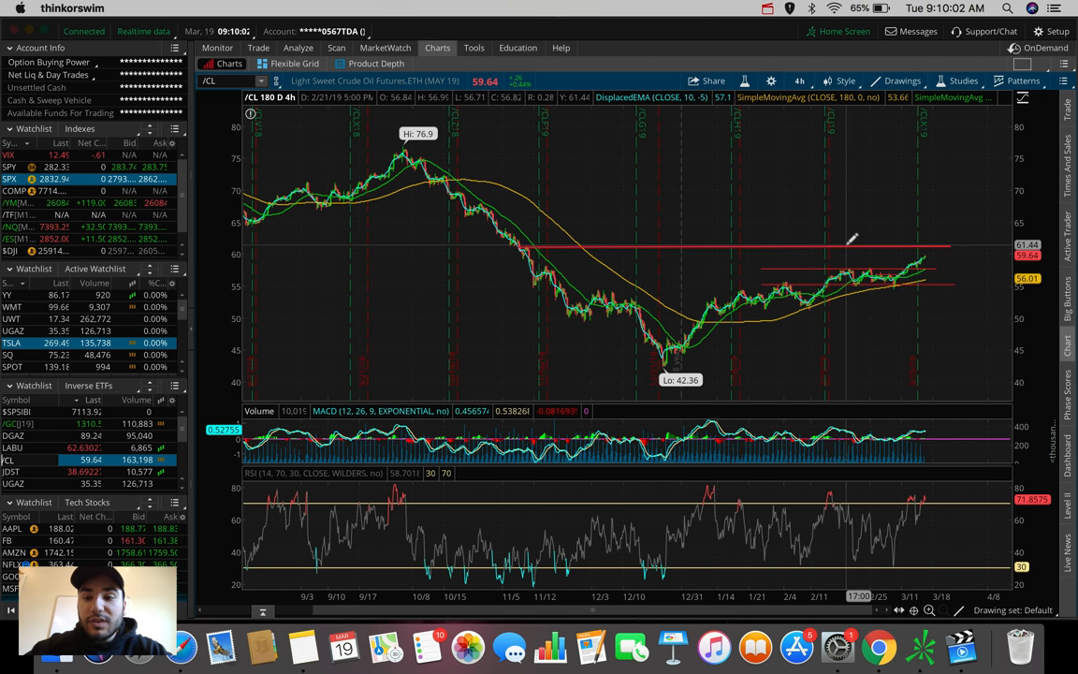
{"action": "mouse_move", "coordinate": [852, 239]}
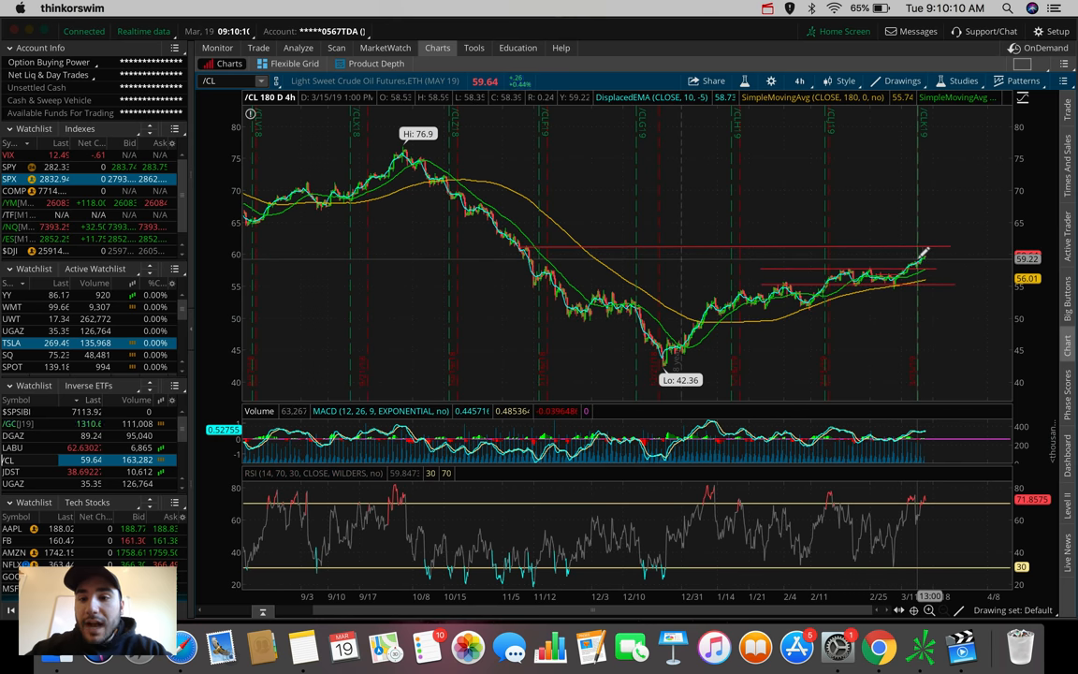
{"action": "mouse_move", "coordinate": [927, 253]}
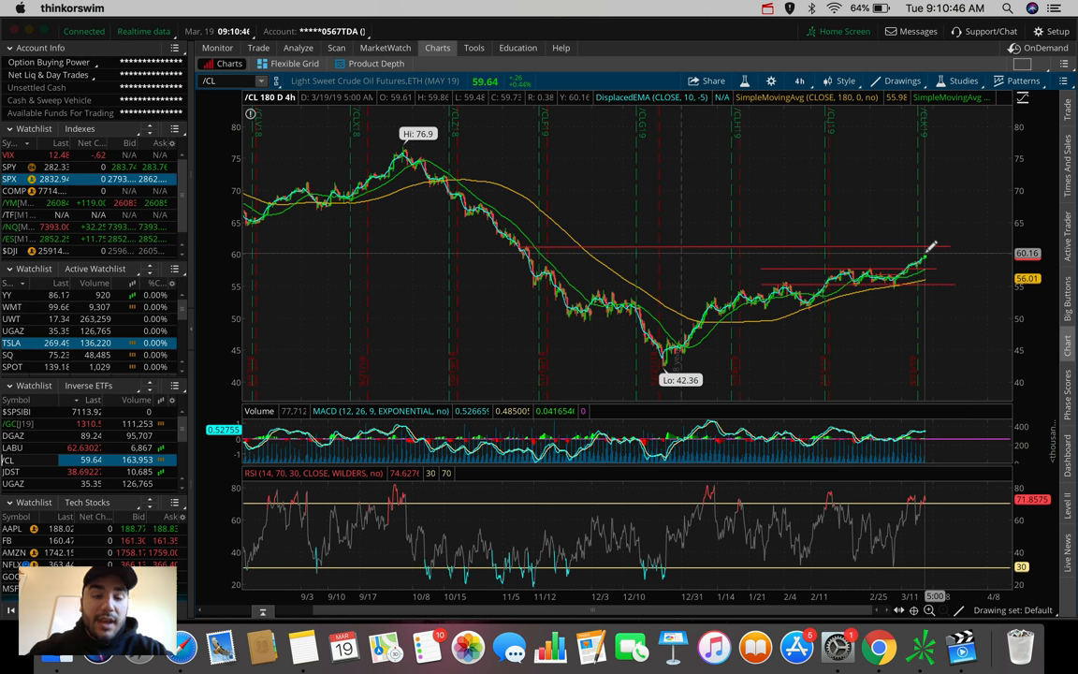
{"action": "mouse_move", "coordinate": [926, 255]}
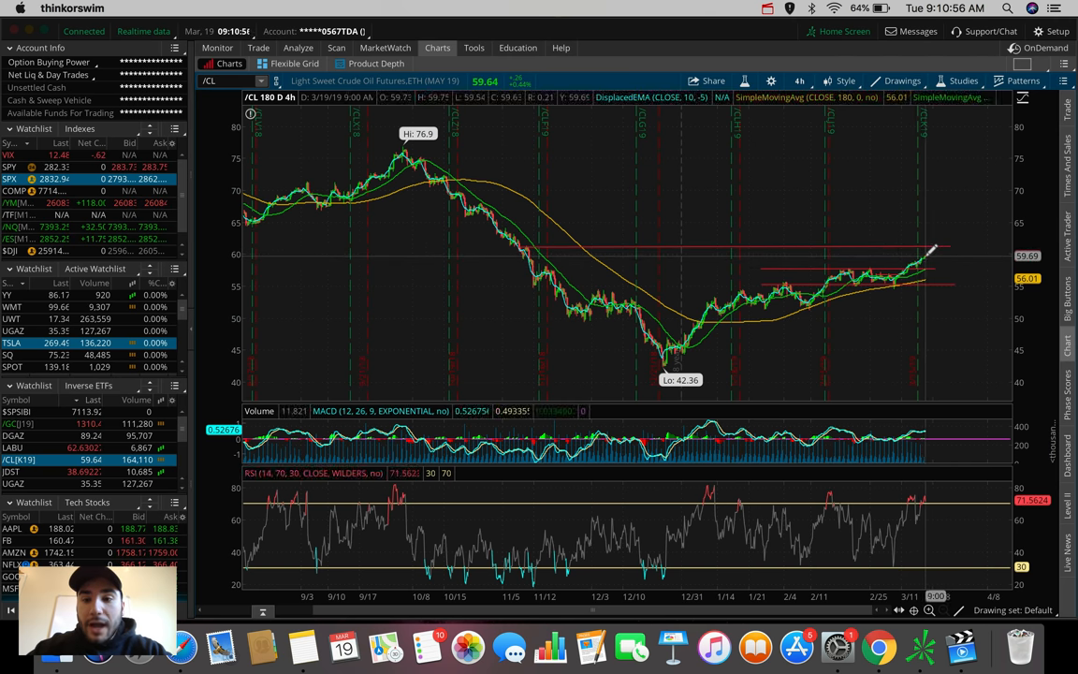
{"action": "mouse_move", "coordinate": [932, 253]}
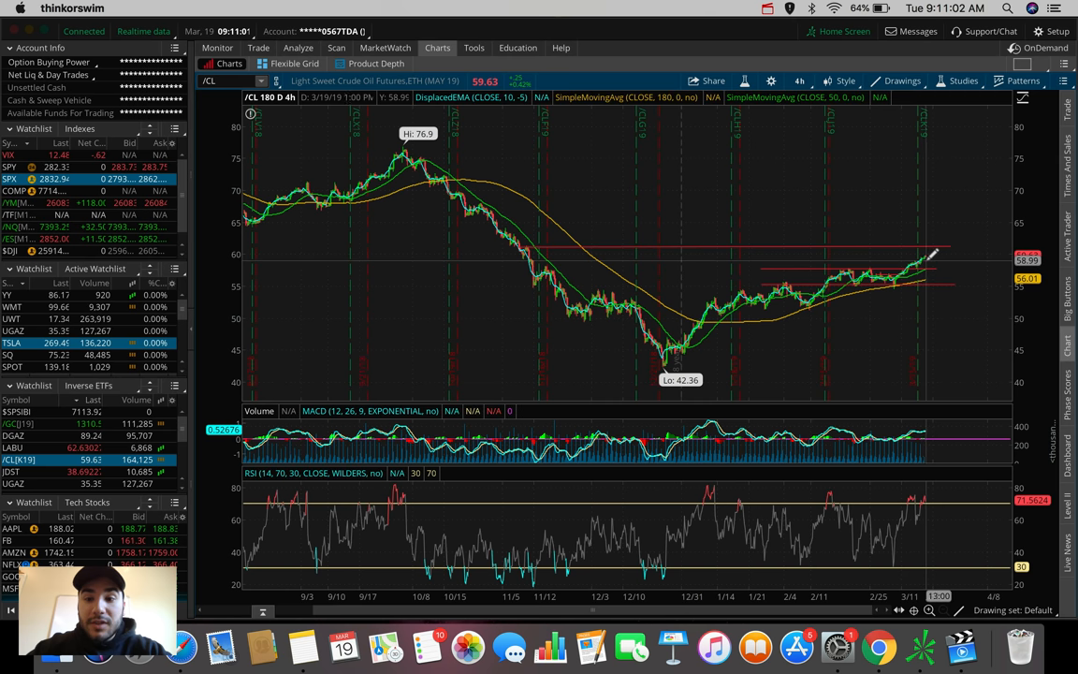
{"action": "mouse_move", "coordinate": [928, 254]}
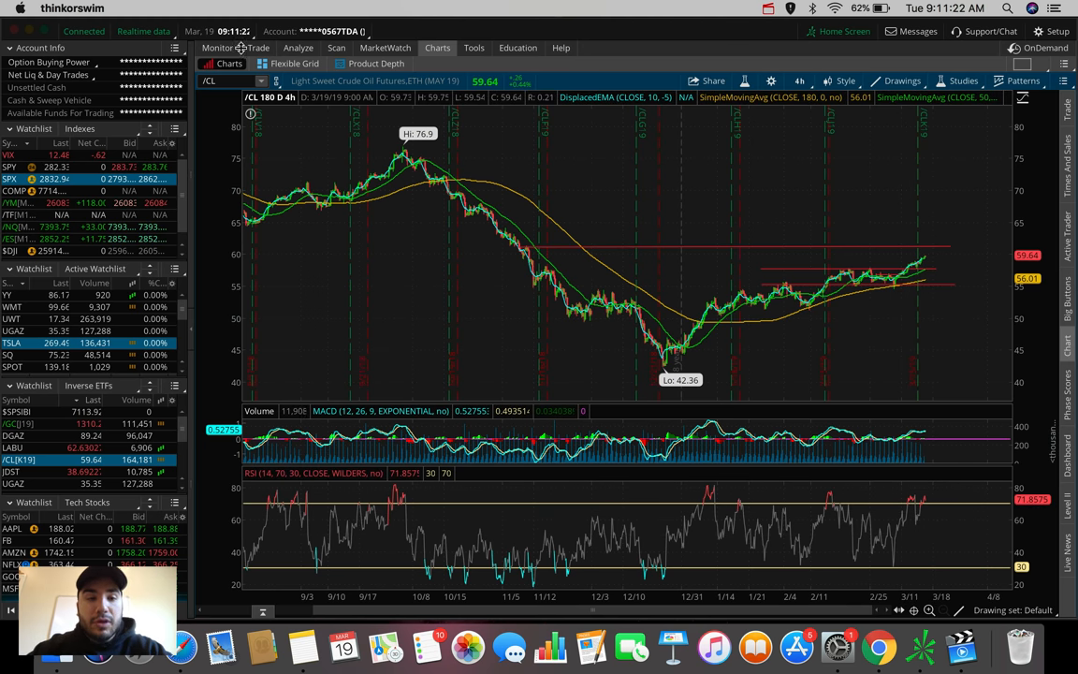
- Load symbol UWT and view it on a 1 D : 1m intraday chart
{"action": "type", "text": "UWT"}
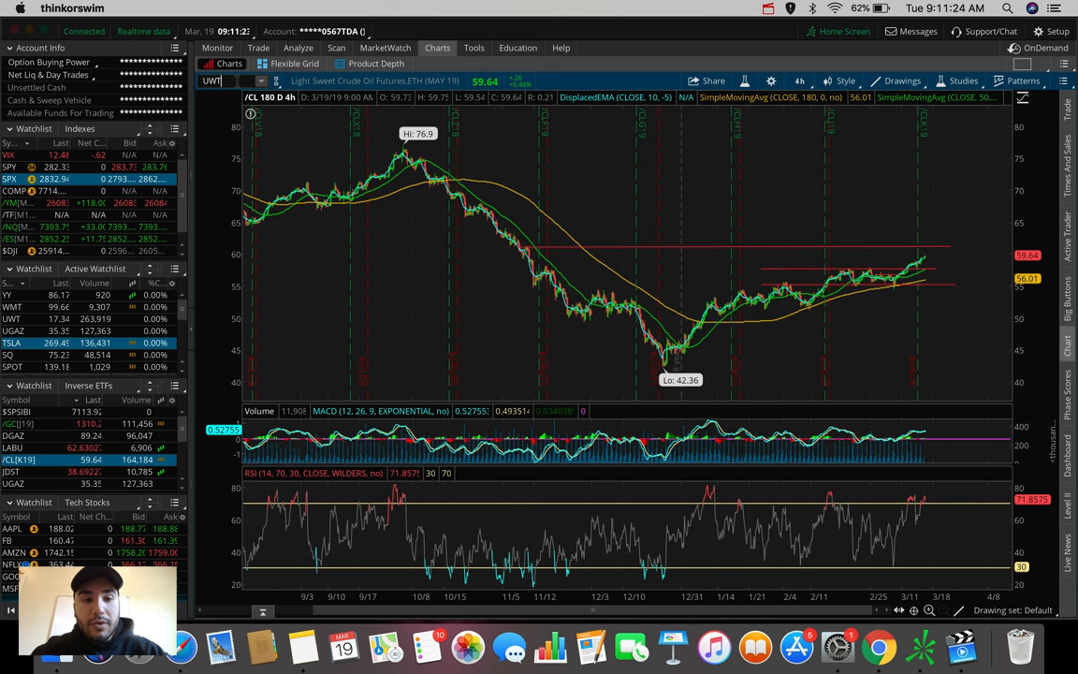
{"action": "type", "text": "UWT"}
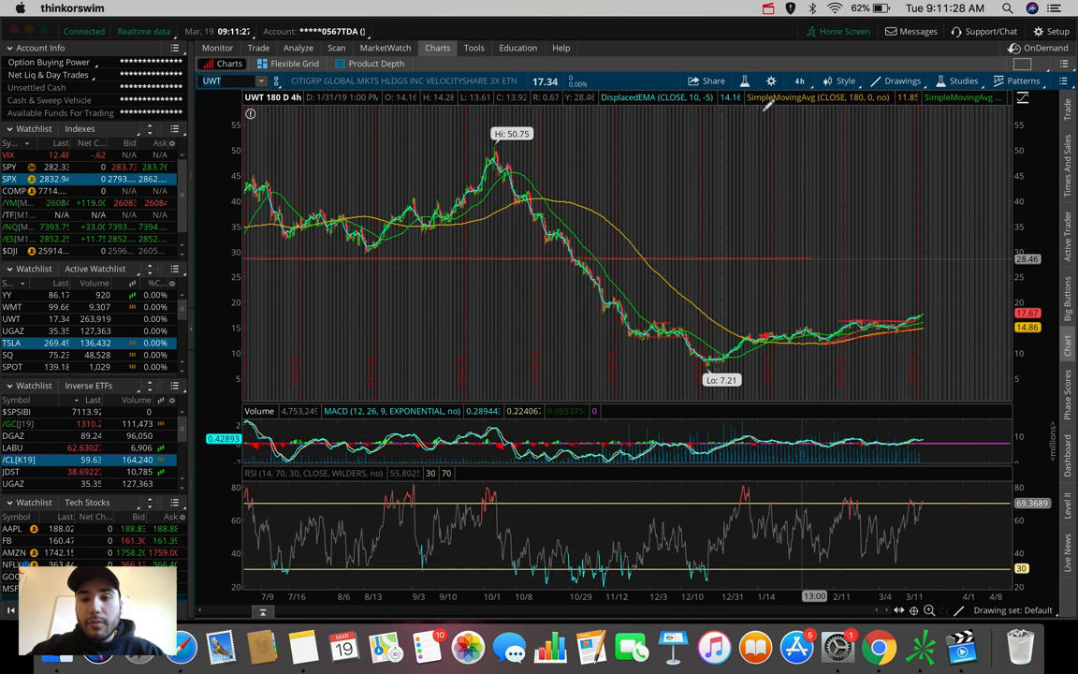
{"action": "left_click", "coordinate": [801, 80]}
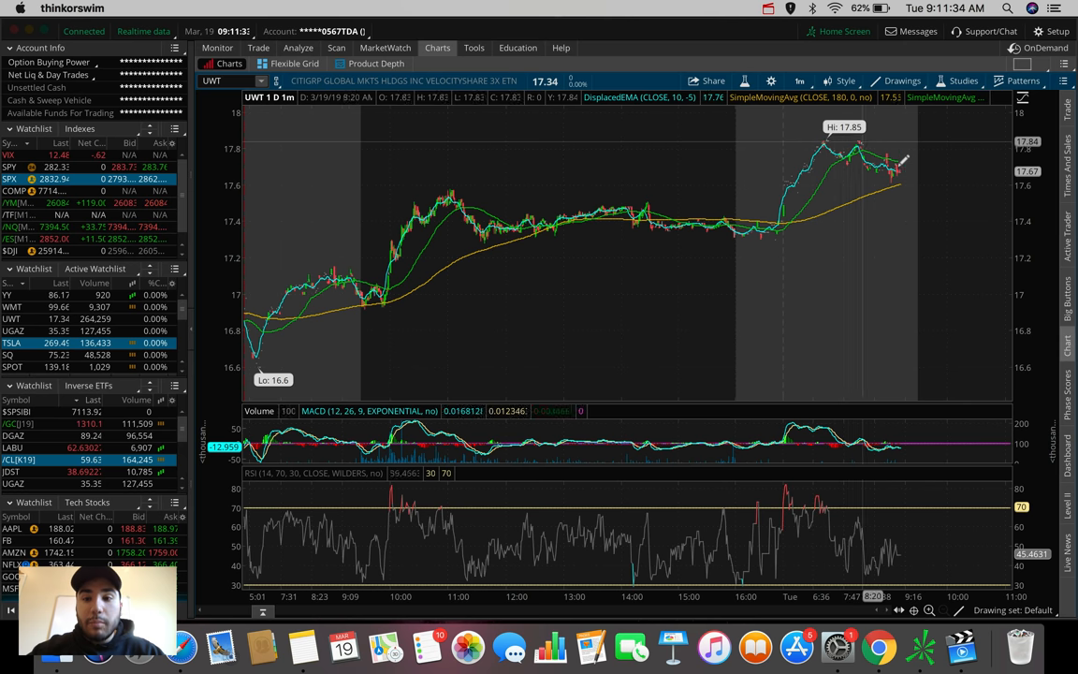
{"action": "mouse_move", "coordinate": [921, 221]}
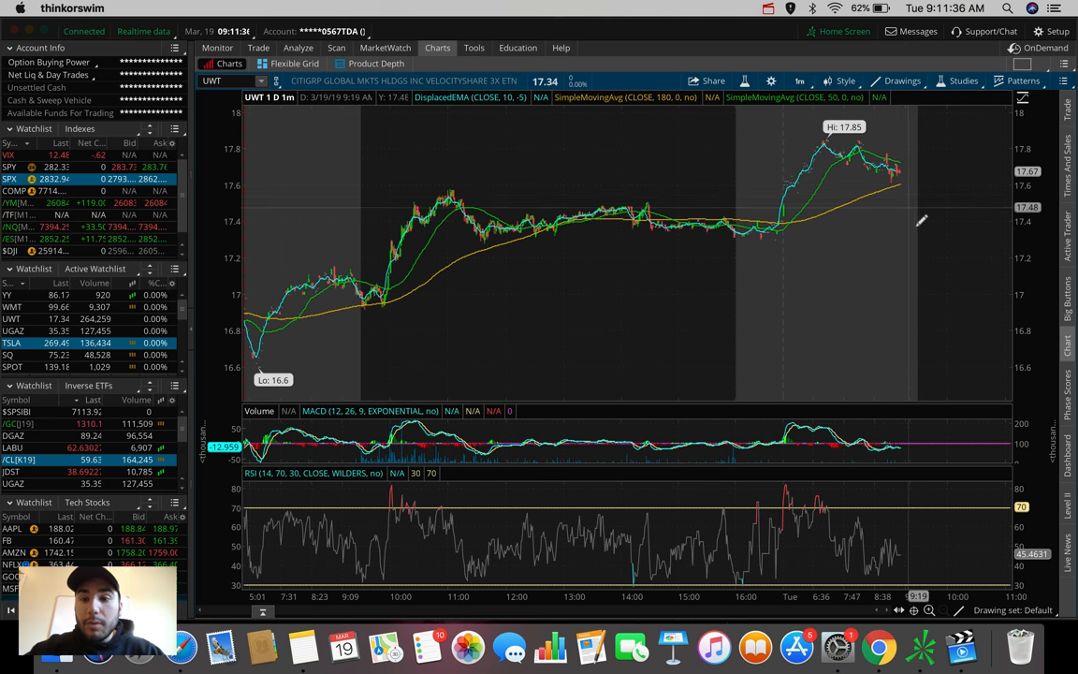
{"action": "mouse_move", "coordinate": [921, 226]}
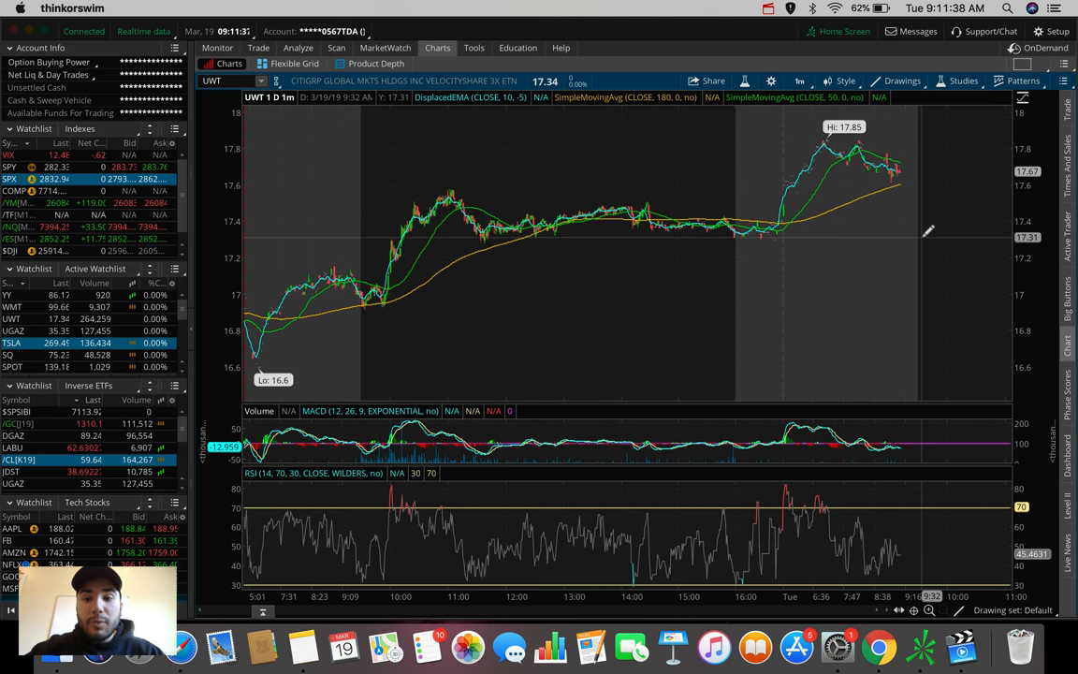
{"action": "mouse_move", "coordinate": [633, 149]}
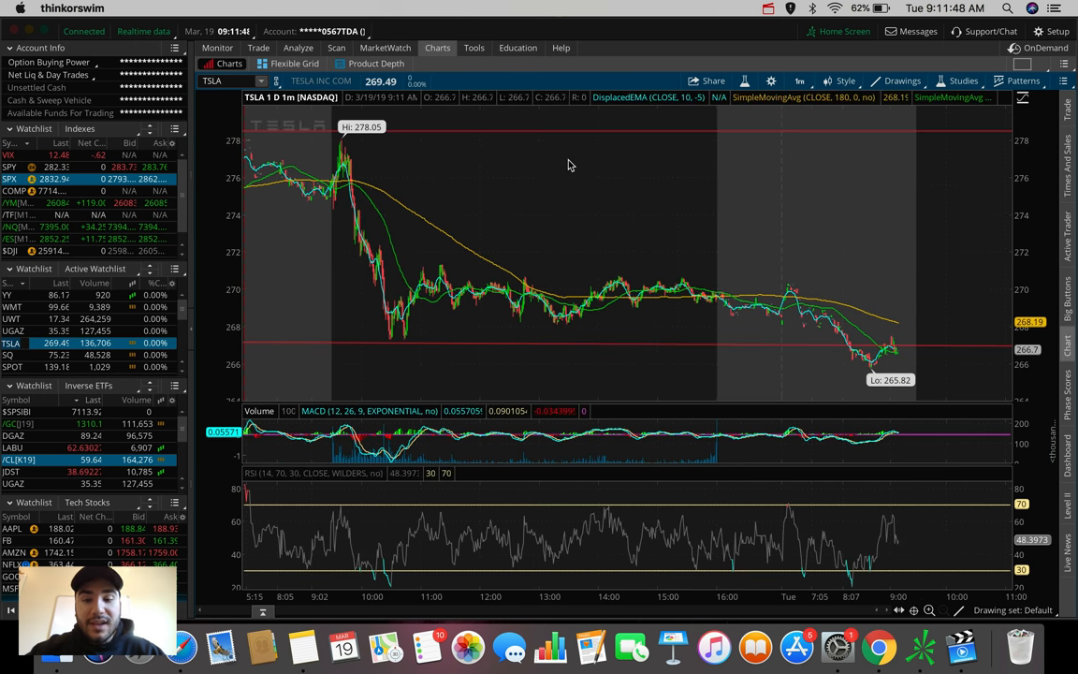
- View TSLA at 90 D : 2h, then extend the chart to 180 D : 4h
{"action": "left_click", "coordinate": [801, 80]}
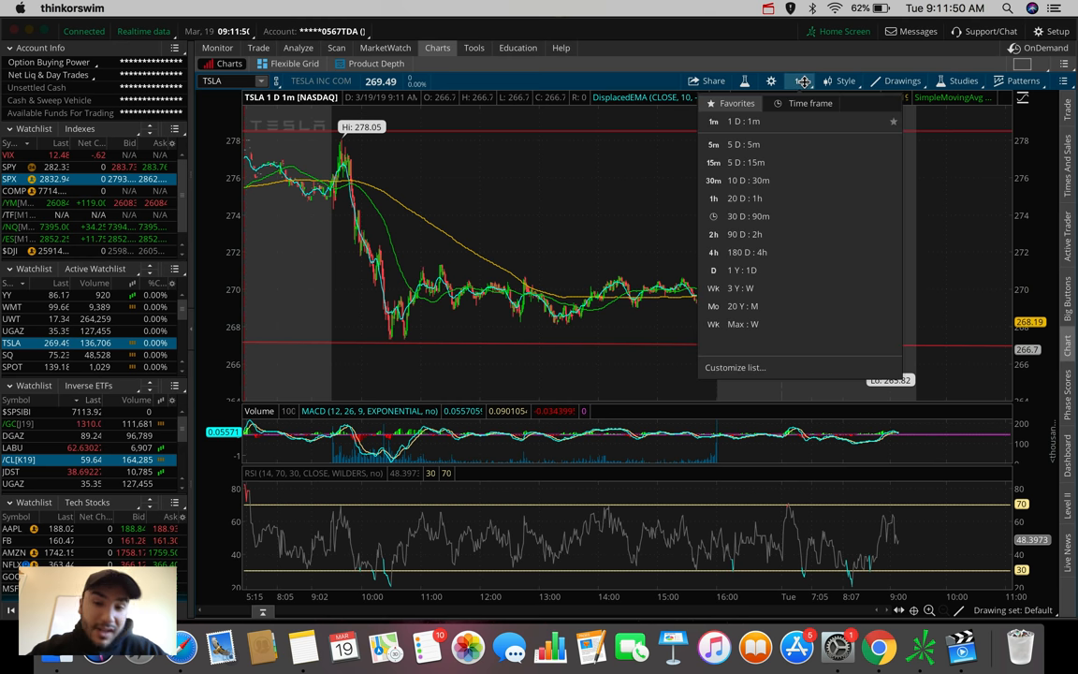
{"action": "left_click", "coordinate": [745, 234]}
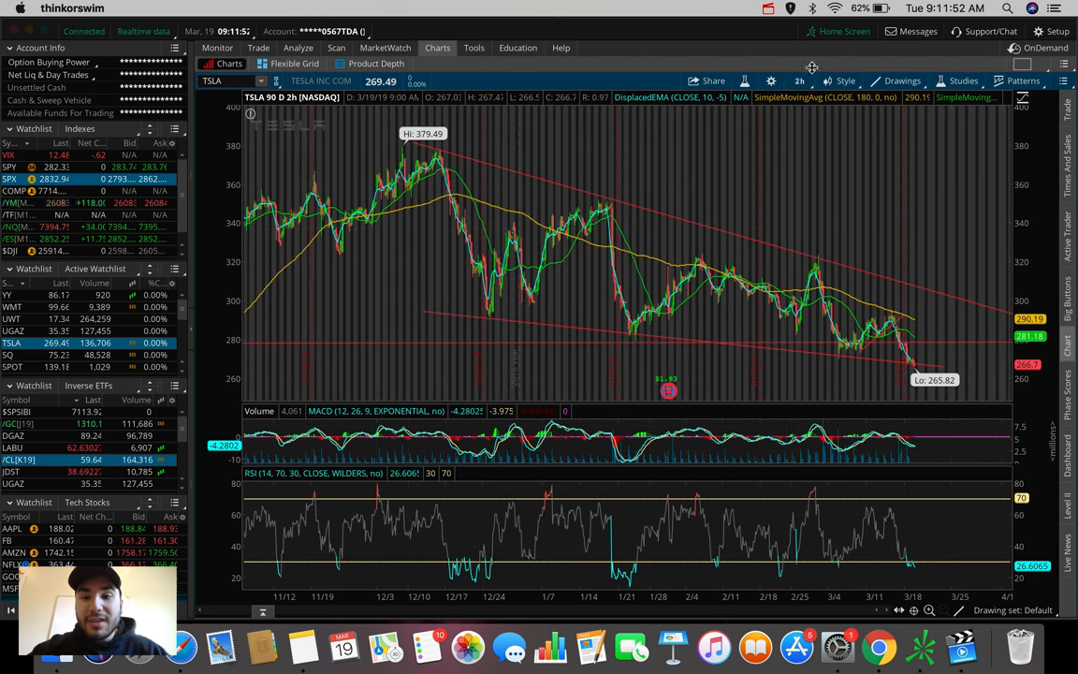
{"action": "mouse_move", "coordinate": [876, 303]}
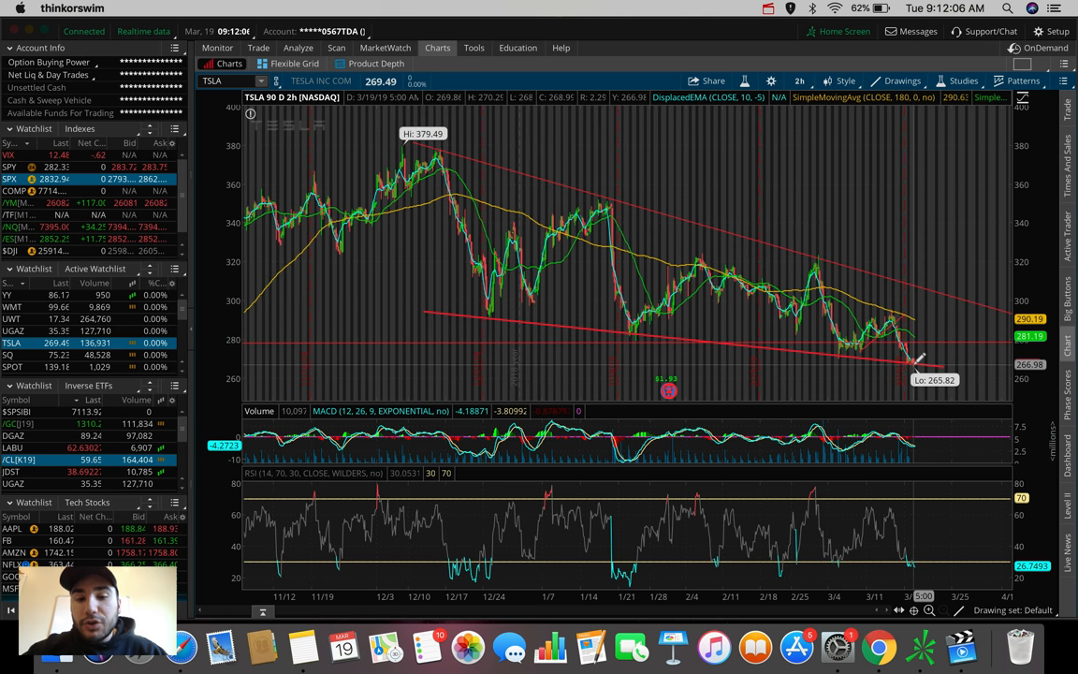
{"action": "mouse_move", "coordinate": [920, 360]}
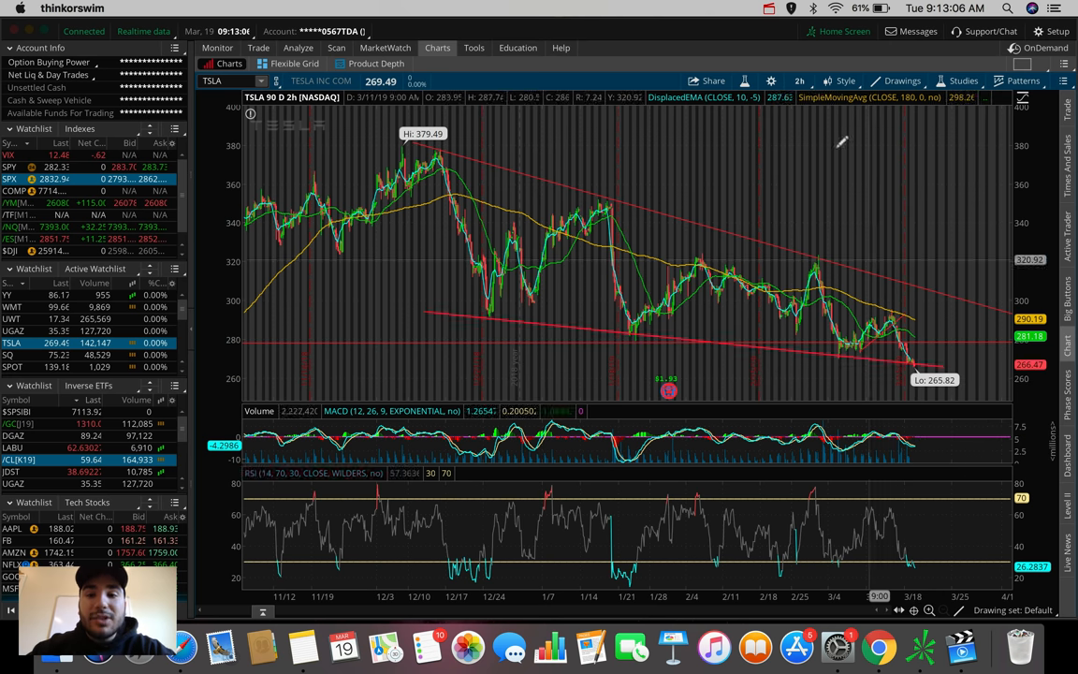
{"action": "left_click", "coordinate": [800, 80]}
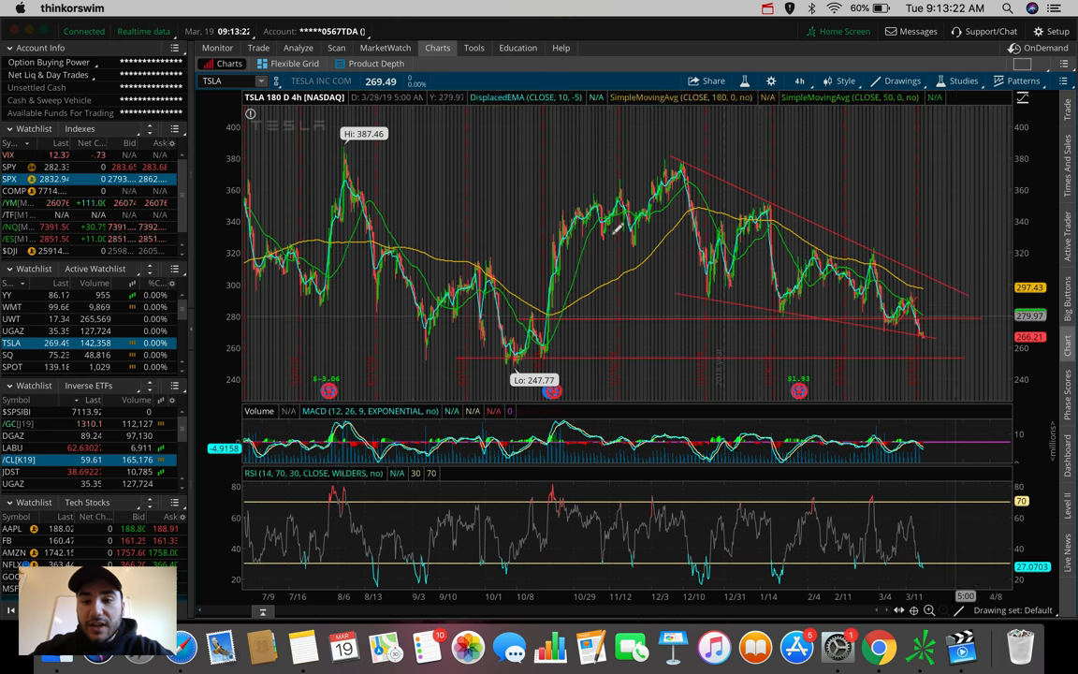
{"action": "mouse_move", "coordinate": [927, 329]}
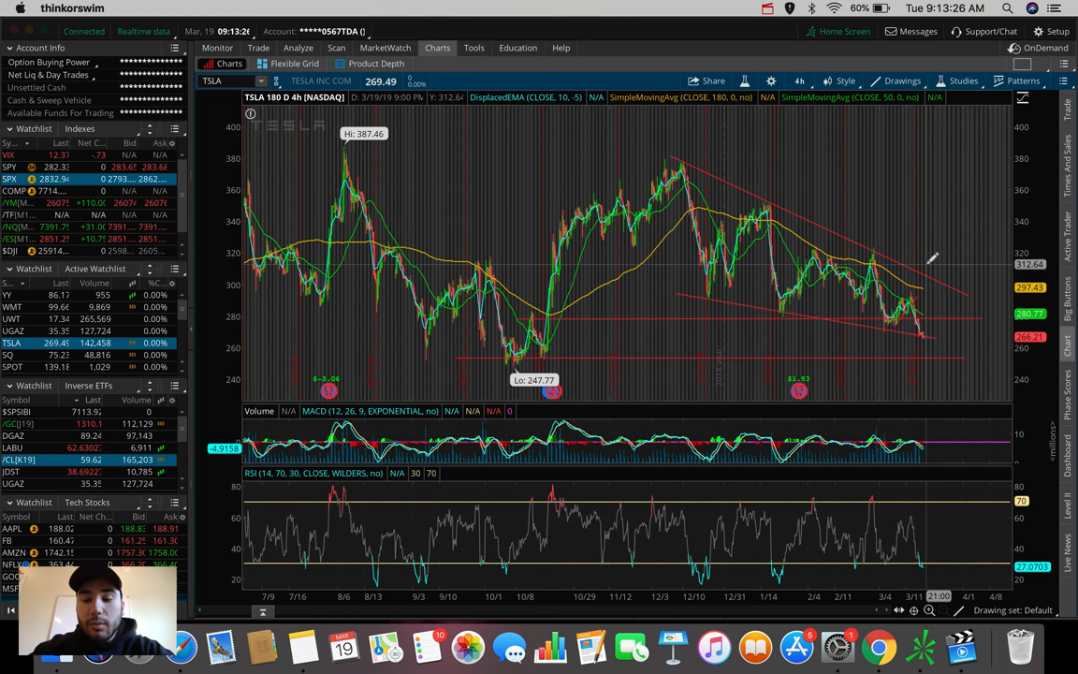
{"action": "mouse_move", "coordinate": [864, 547]}
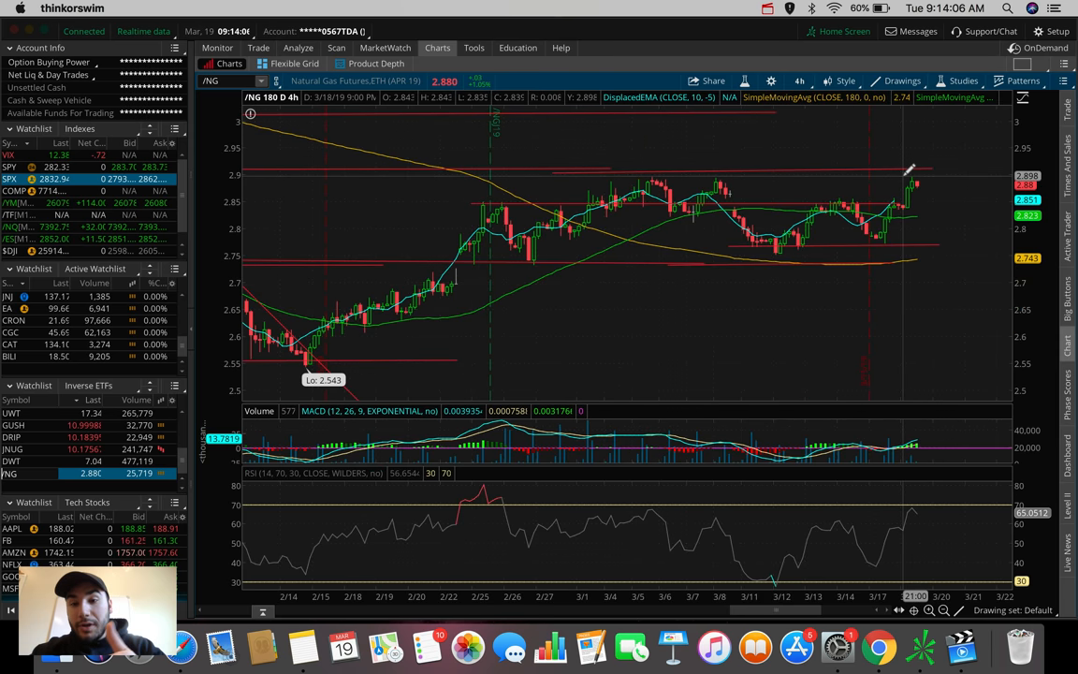
{"action": "mouse_move", "coordinate": [944, 221]}
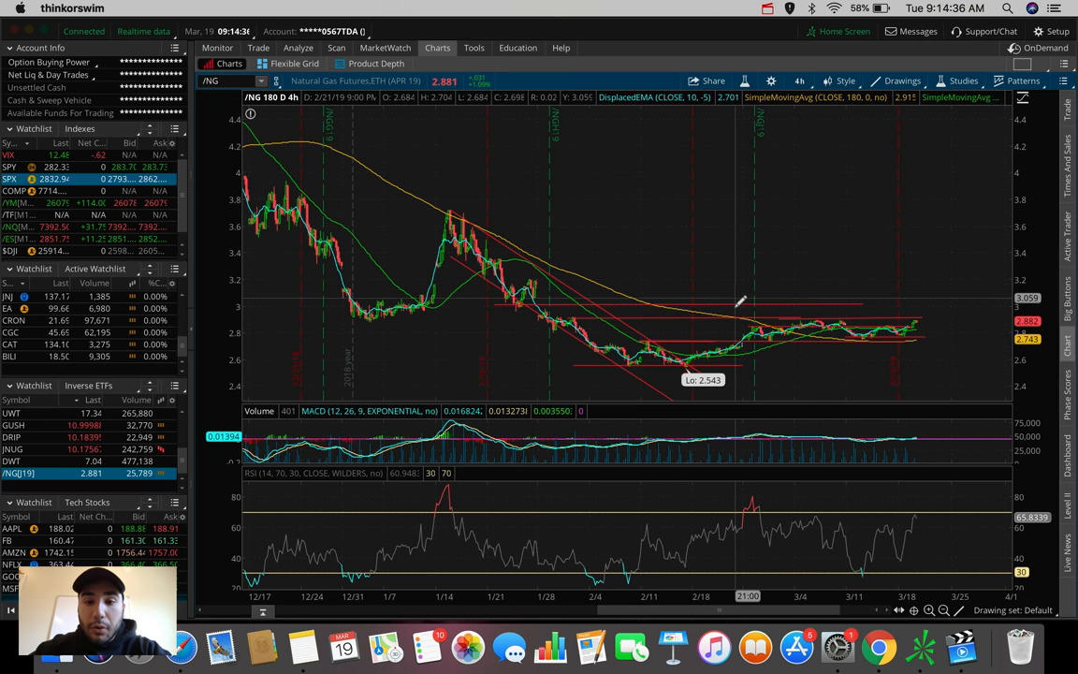
{"action": "mouse_move", "coordinate": [739, 301]}
{"action": "type", "text": "ACB"}
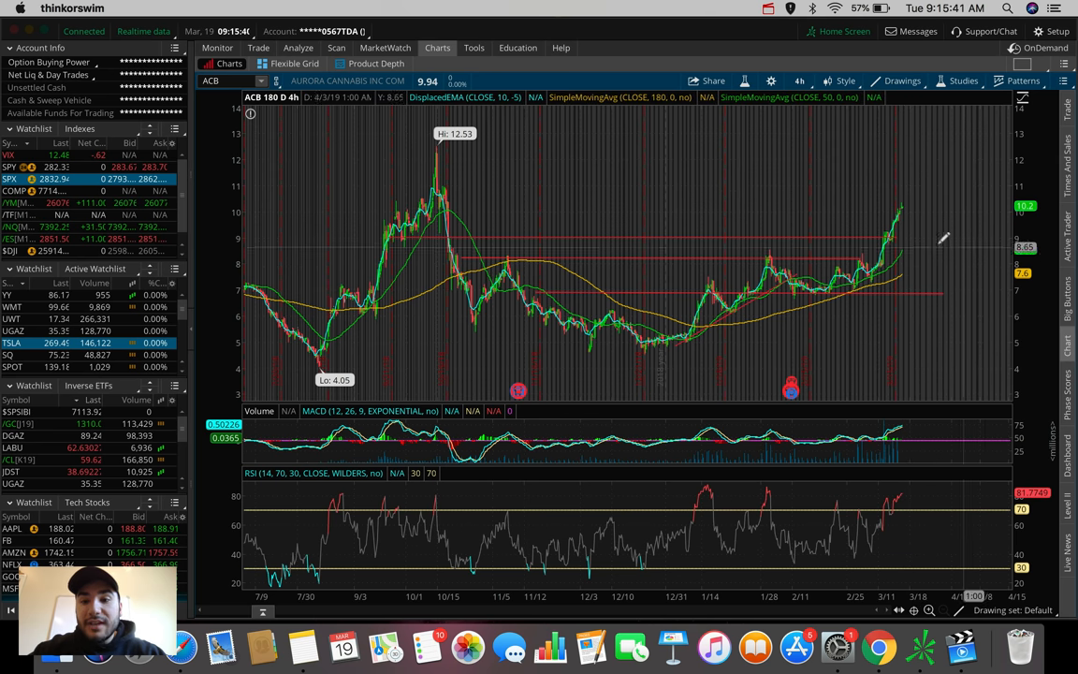
{"action": "mouse_move", "coordinate": [928, 187]}
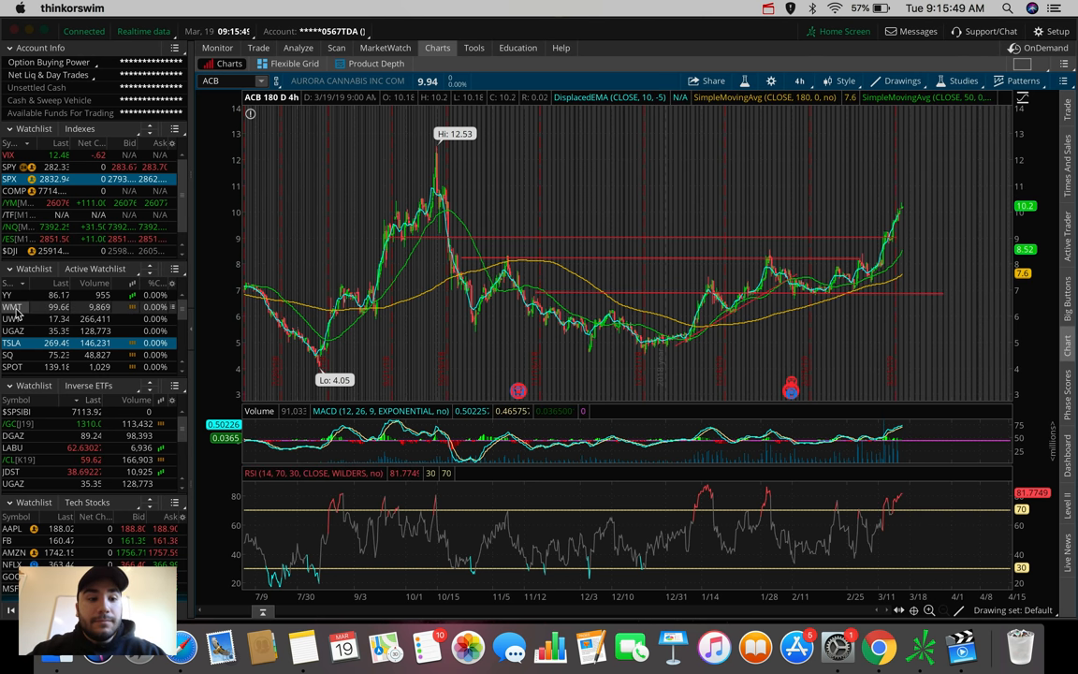
- Load WMT from the watchlist, check 1 D : 1m, then return to 180 D : 4h
{"action": "left_click", "coordinate": [11, 307]}
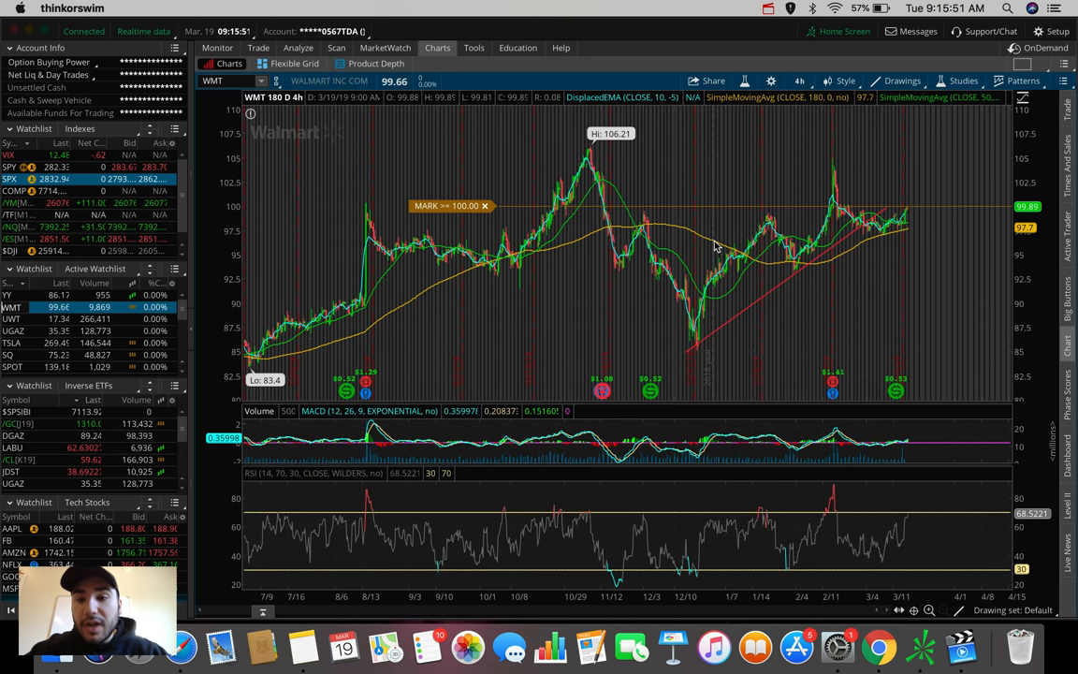
{"action": "mouse_move", "coordinate": [878, 187]}
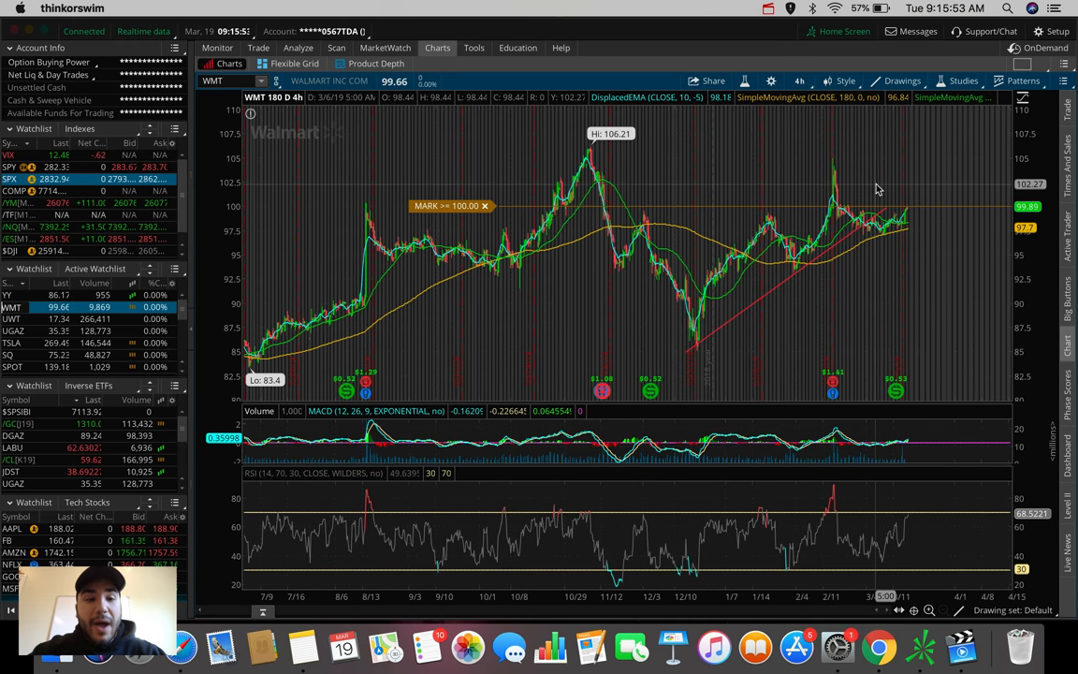
{"action": "mouse_move", "coordinate": [876, 187]}
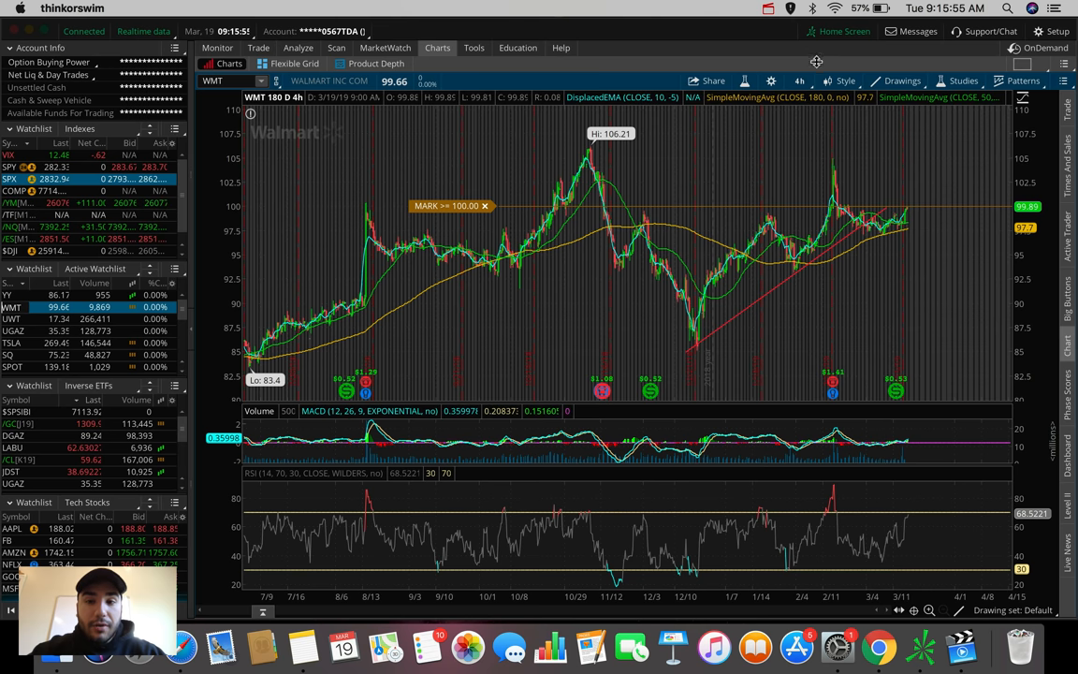
{"action": "left_click", "coordinate": [800, 81]}
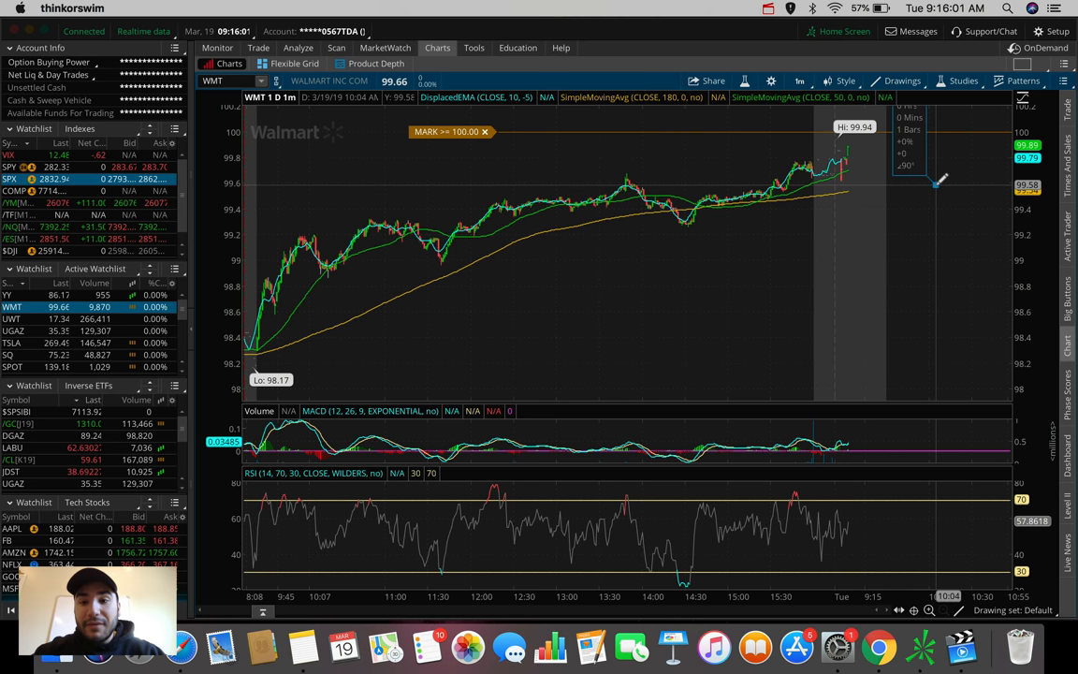
{"action": "left_click", "coordinate": [800, 81]}
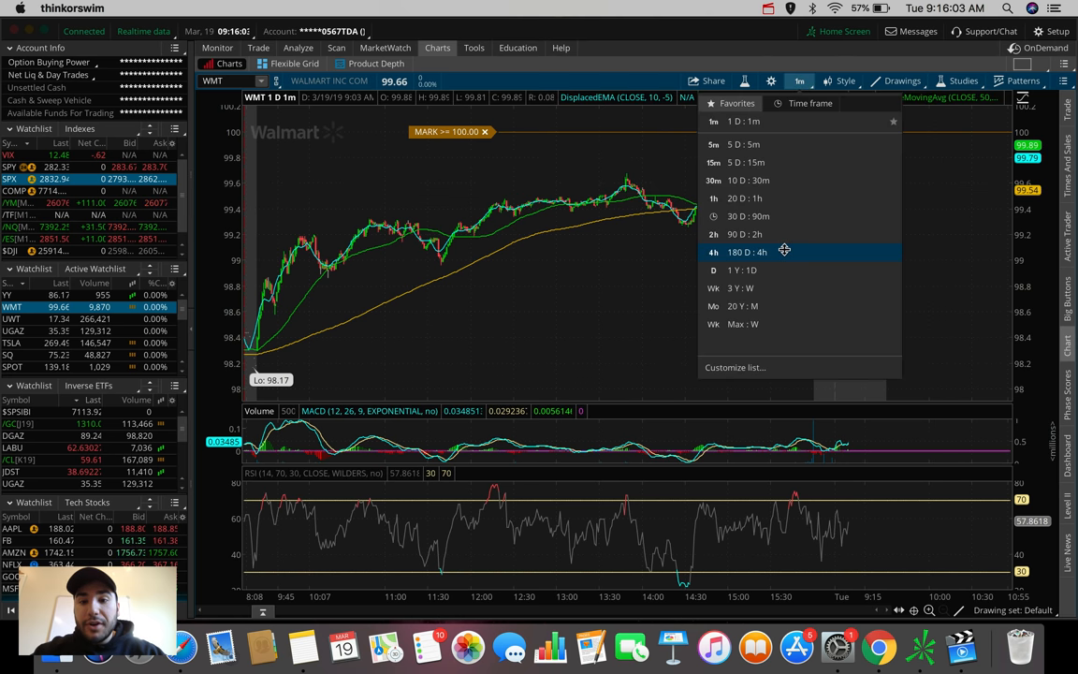
{"action": "left_click", "coordinate": [745, 250]}
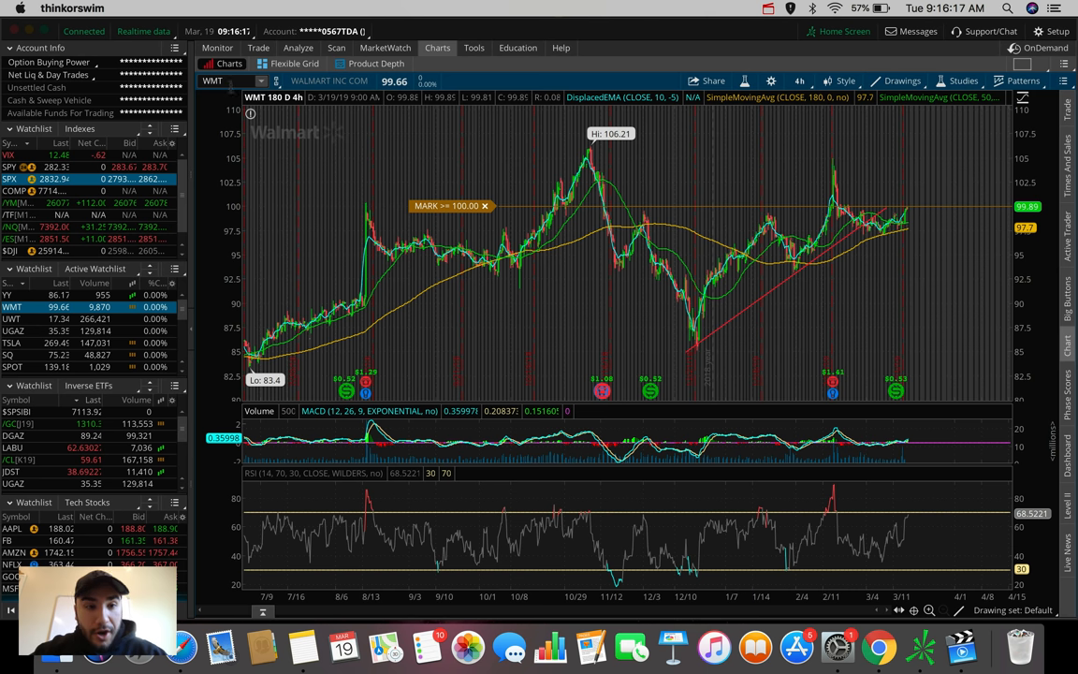
- Load symbol FB to replace Walmart on the 180 D : 4h chart
{"action": "type", "text": "FB"}
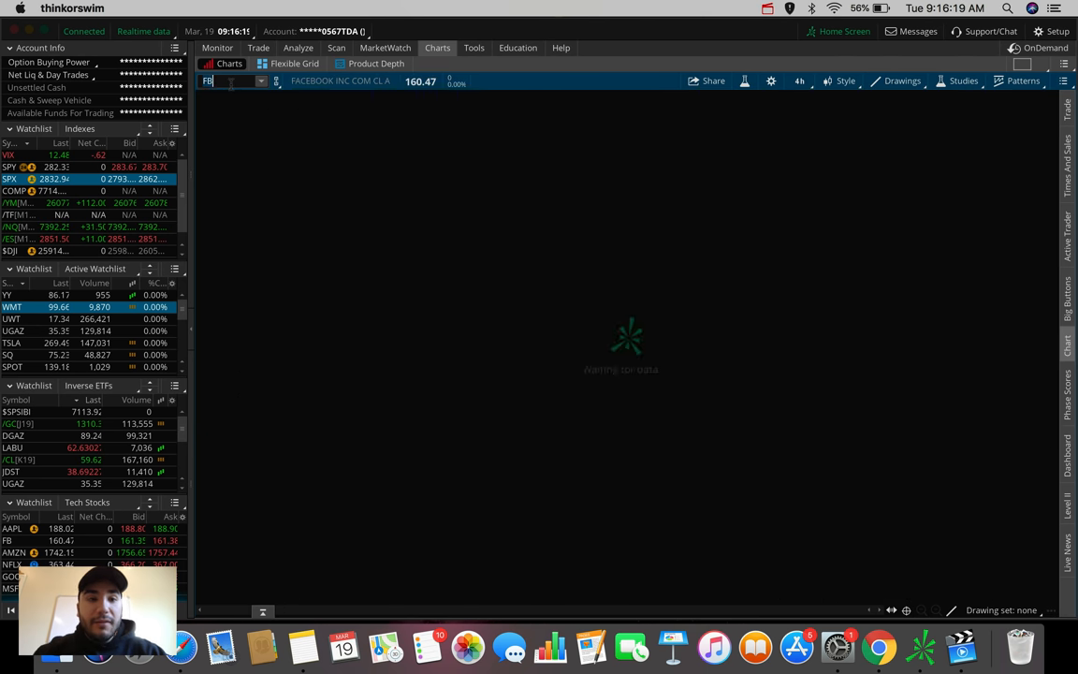
{"action": "type", "text": "FB"}
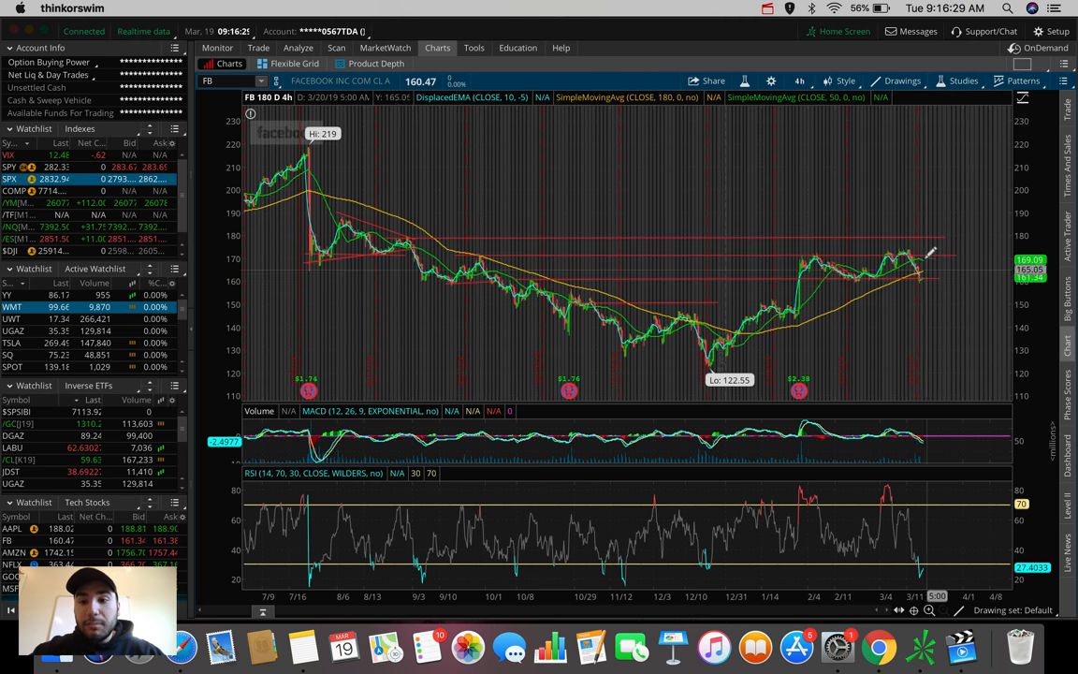
{"action": "mouse_move", "coordinate": [927, 253]}
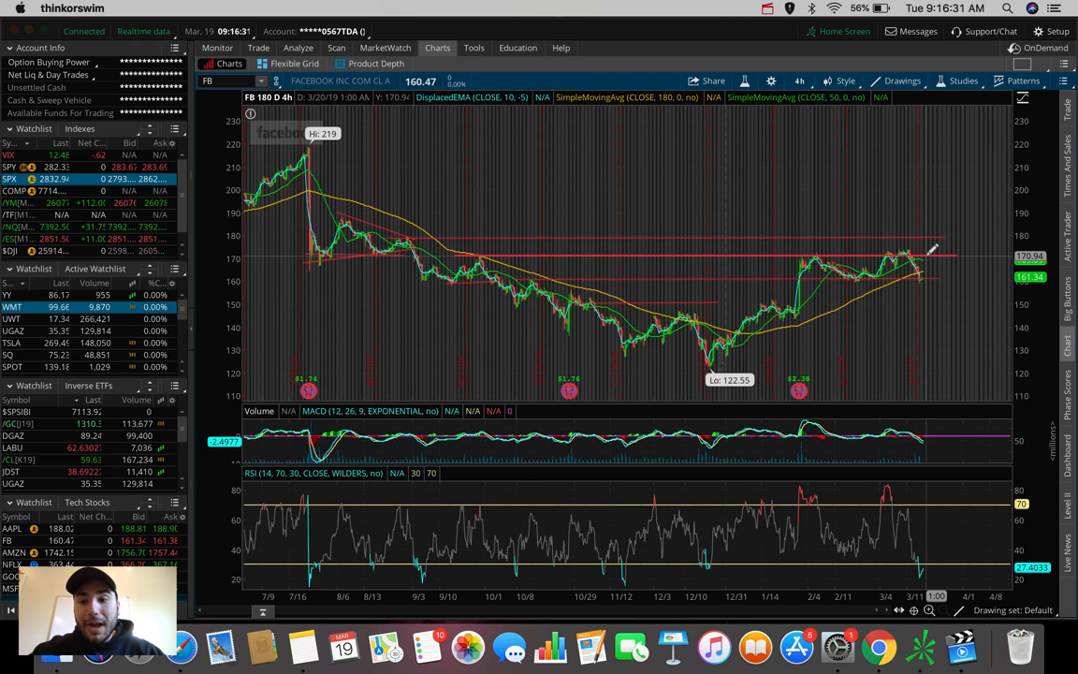
{"action": "mouse_move", "coordinate": [932, 251]}
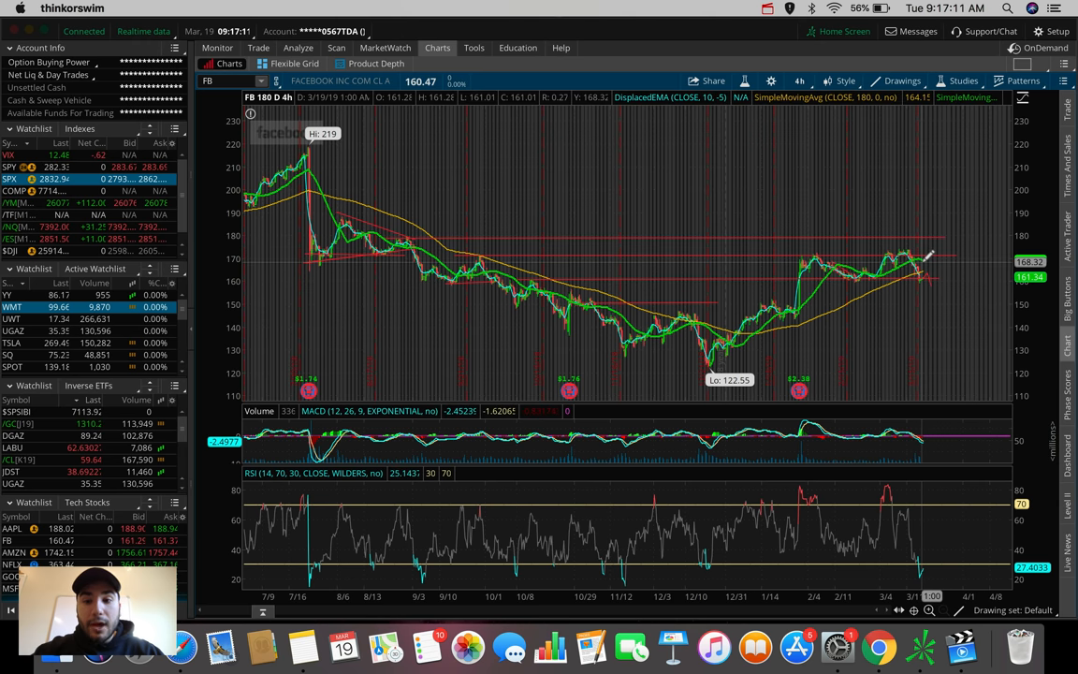
{"action": "mouse_move", "coordinate": [927, 258]}
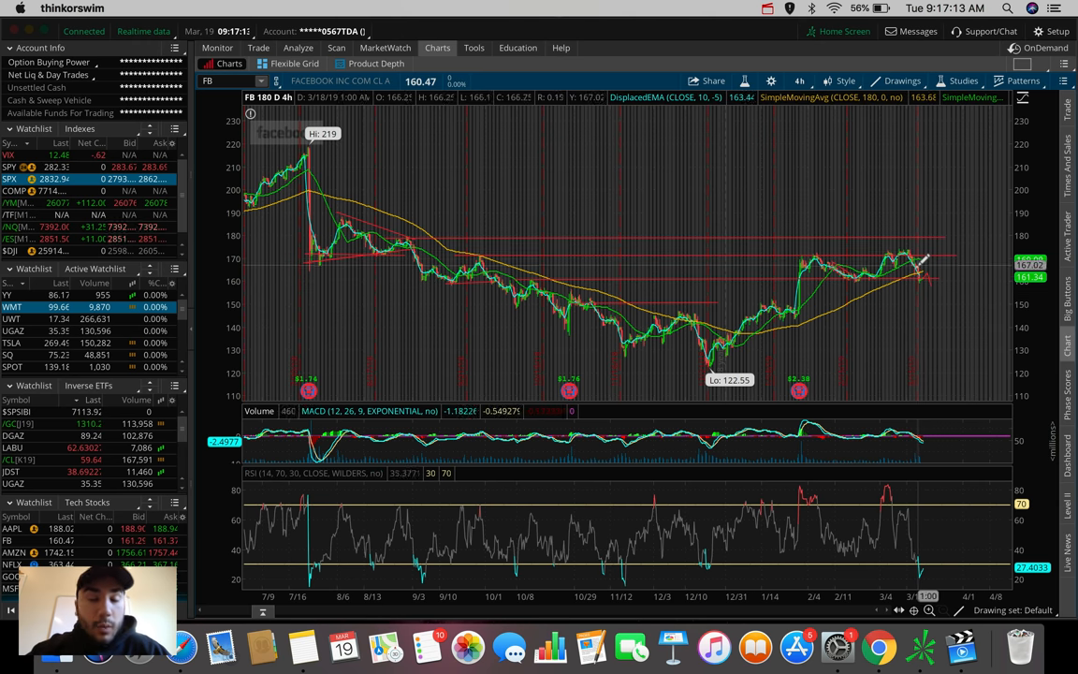